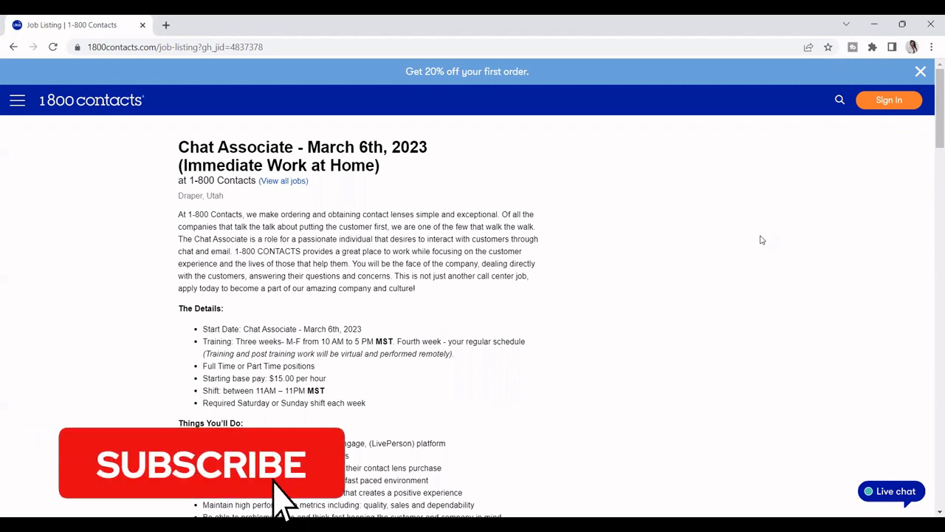
# Step: Scroll the Chat Associate listing down to the Things You'll Need list and the Perks heading
pyautogui.click(199, 463)
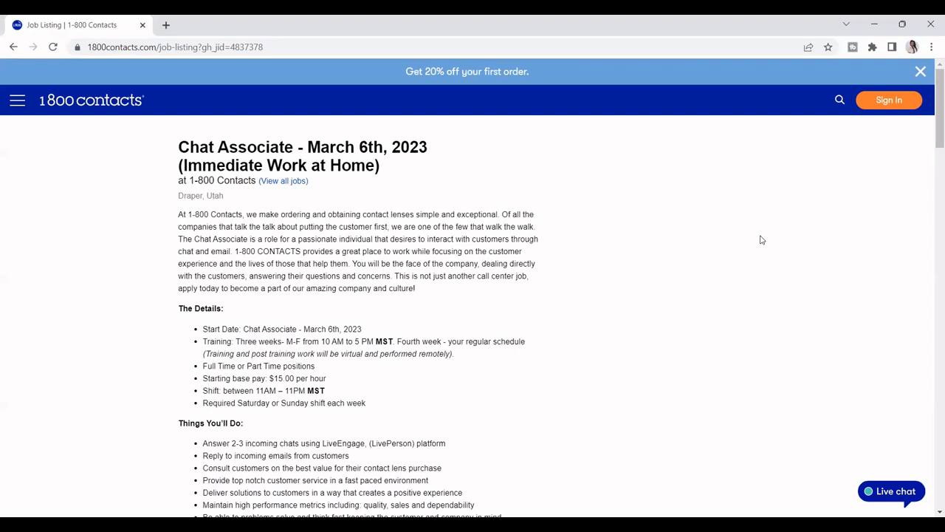
pyautogui.moveTo(207, 236)
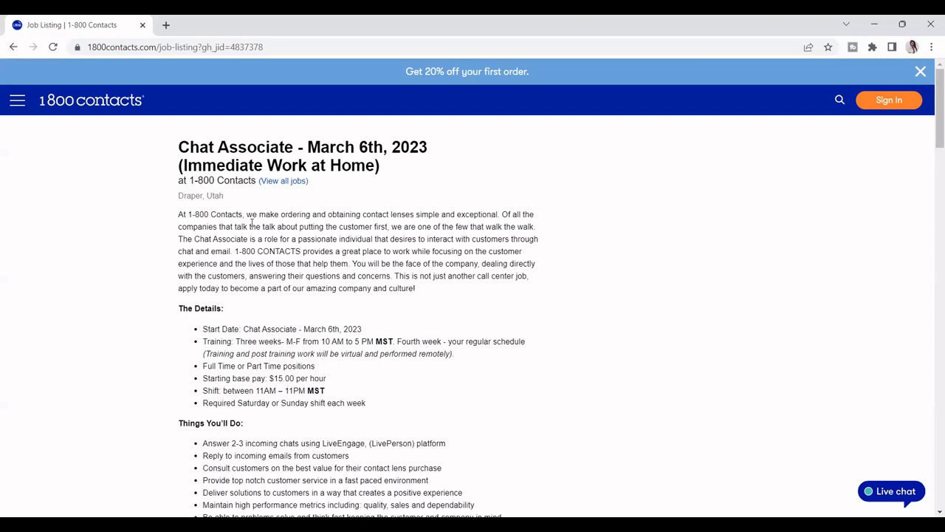
pyautogui.moveTo(382, 236)
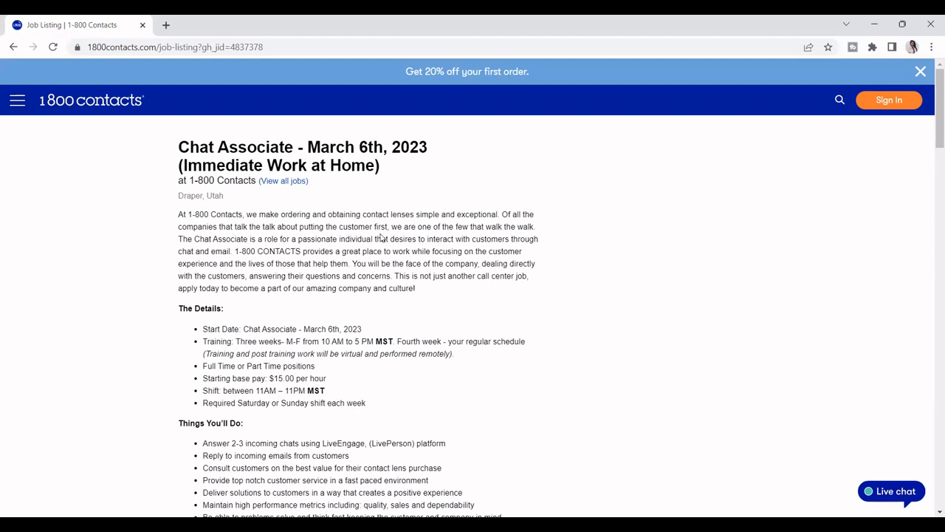
pyautogui.moveTo(709, 327)
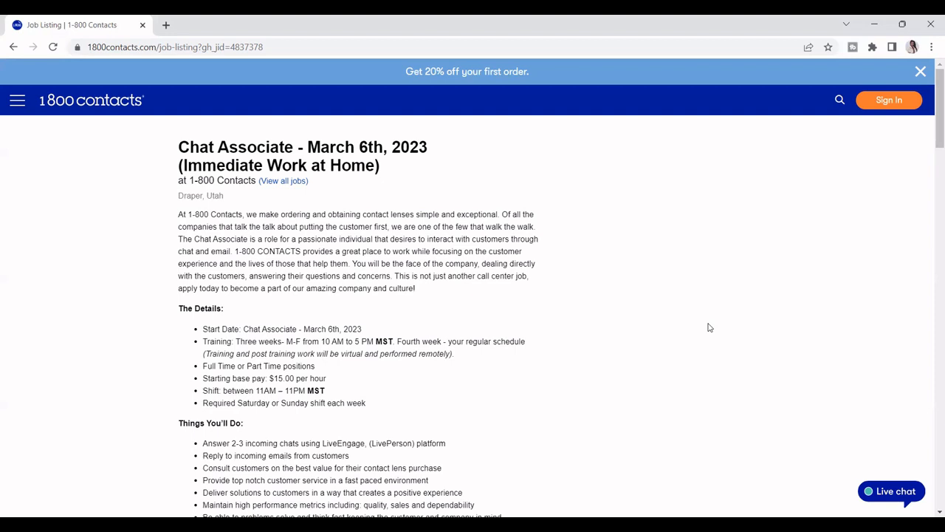
pyautogui.moveTo(669, 319)
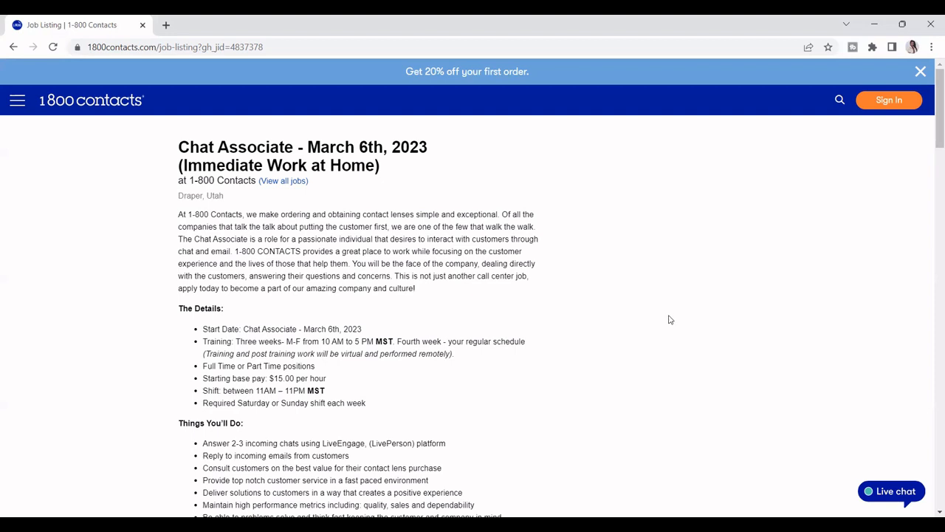
pyautogui.scroll(-3)
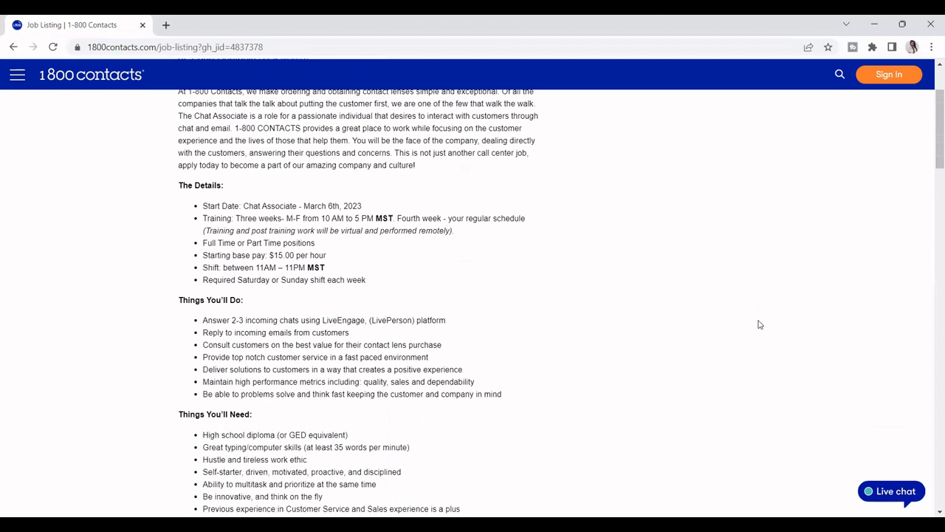
pyautogui.moveTo(227, 256)
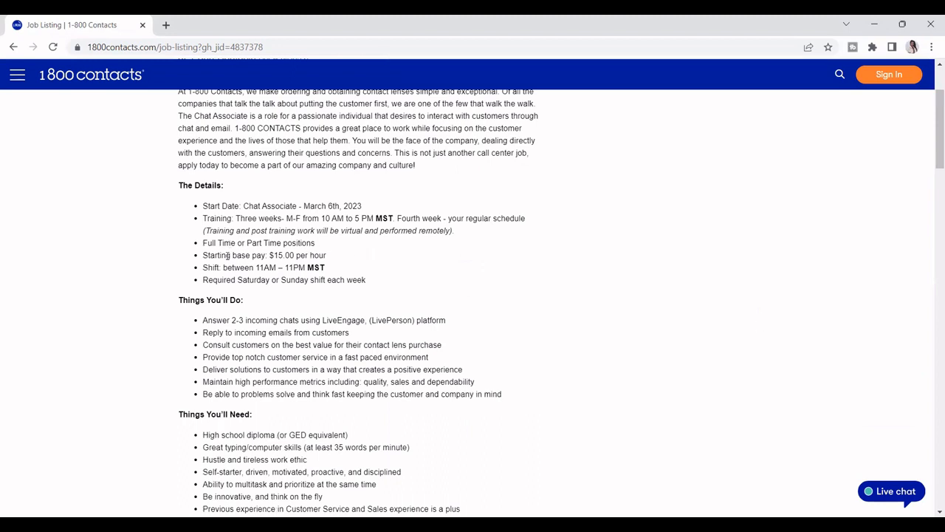
pyautogui.moveTo(309, 214)
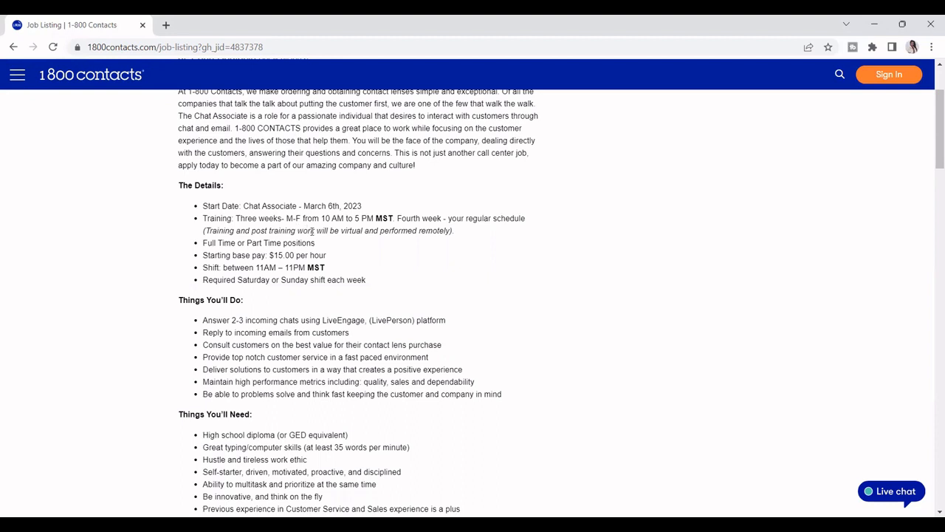
pyautogui.moveTo(393, 250)
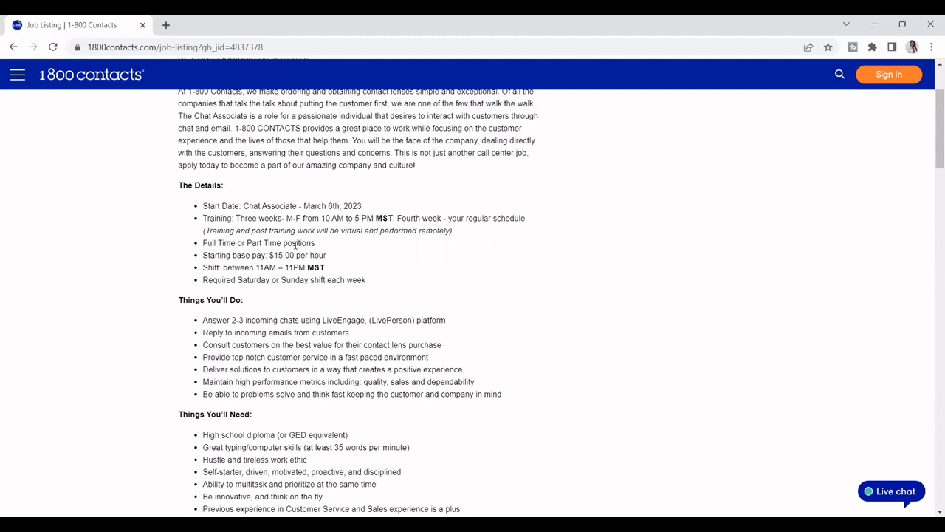
pyautogui.moveTo(294, 245)
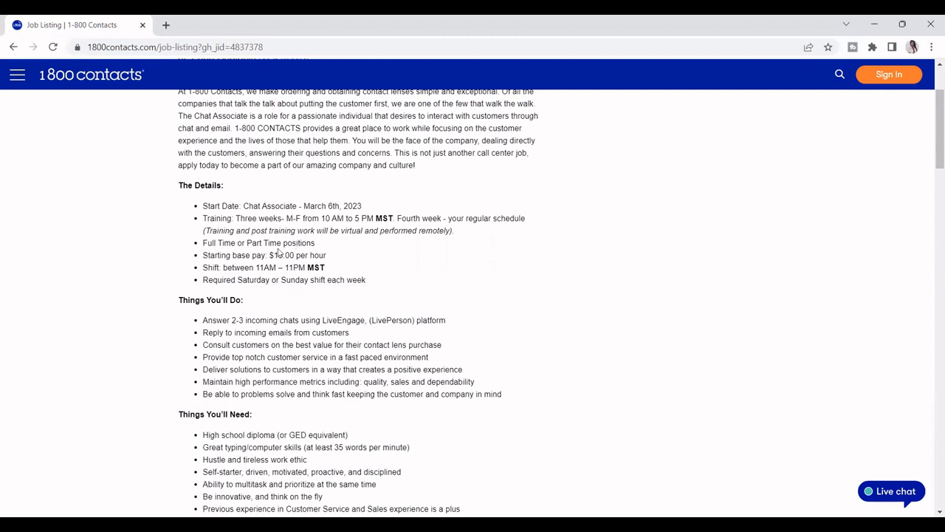
pyautogui.moveTo(279, 254)
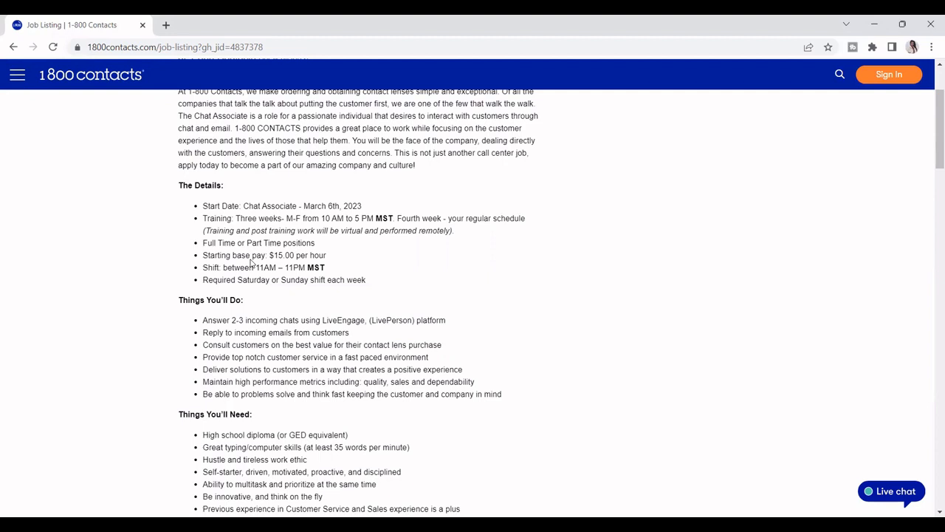
pyautogui.moveTo(321, 276)
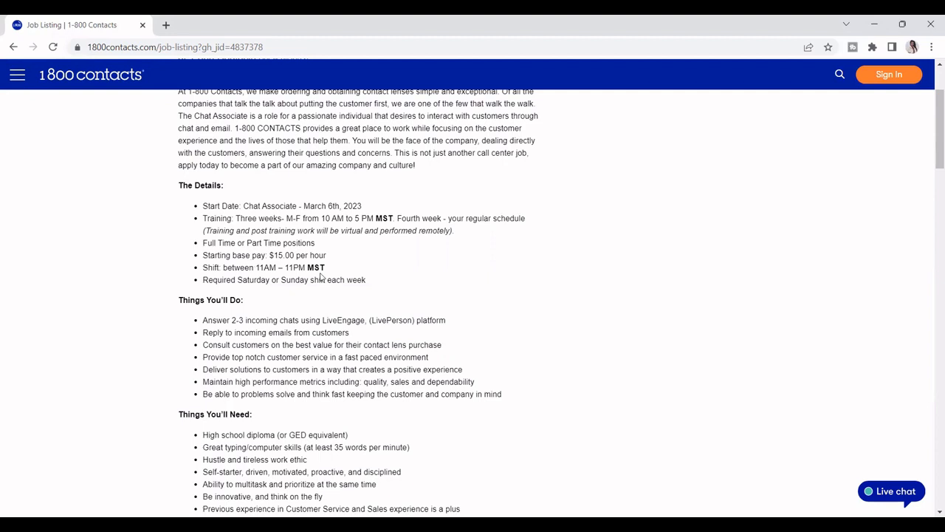
pyautogui.moveTo(248, 301)
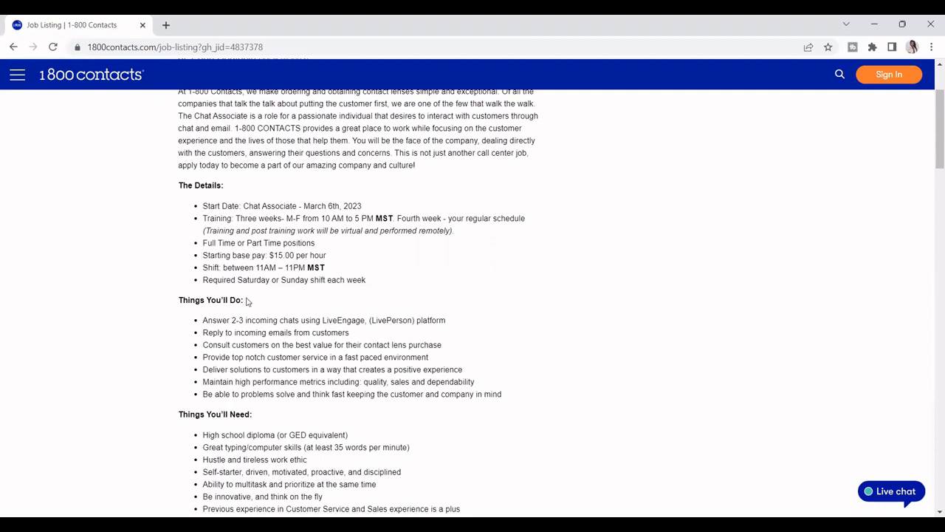
pyautogui.scroll(-3)
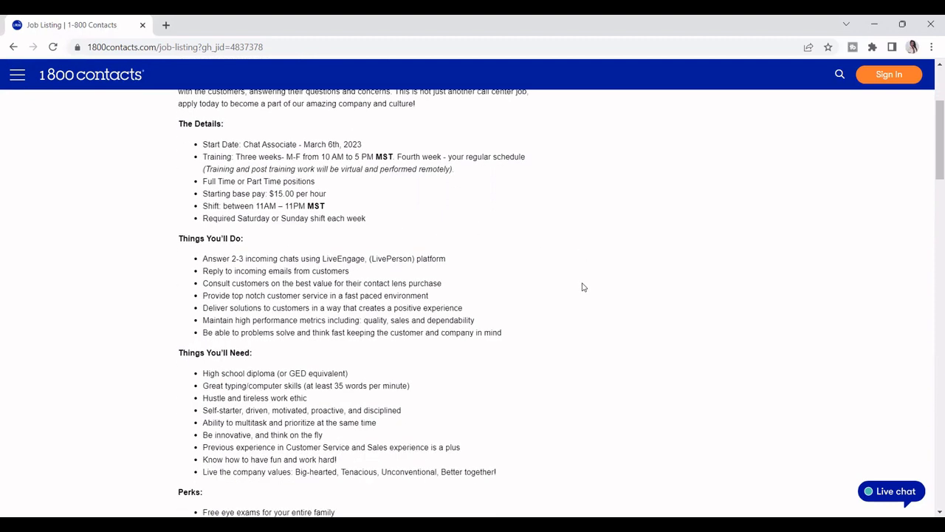
# Step: Scroll further down the listing until the complete Perks list is showing
pyautogui.scroll(-3)
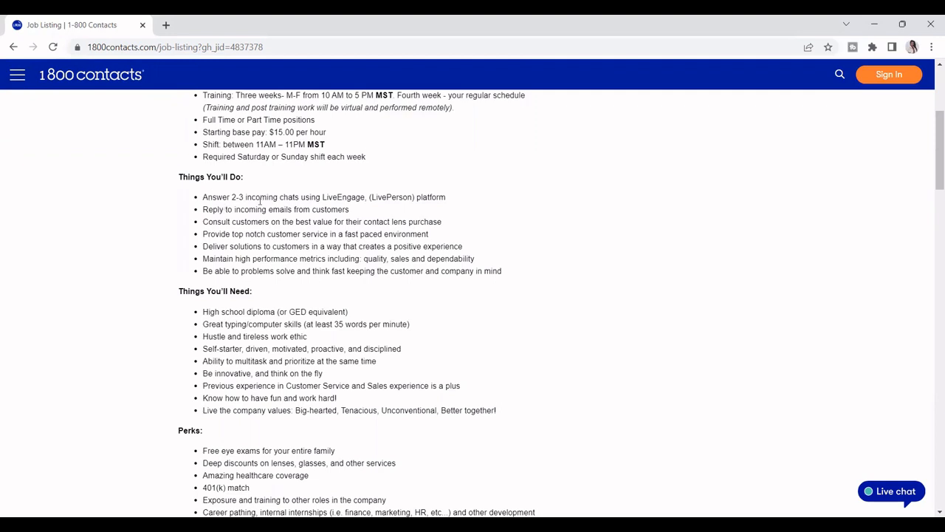
pyautogui.moveTo(325, 208)
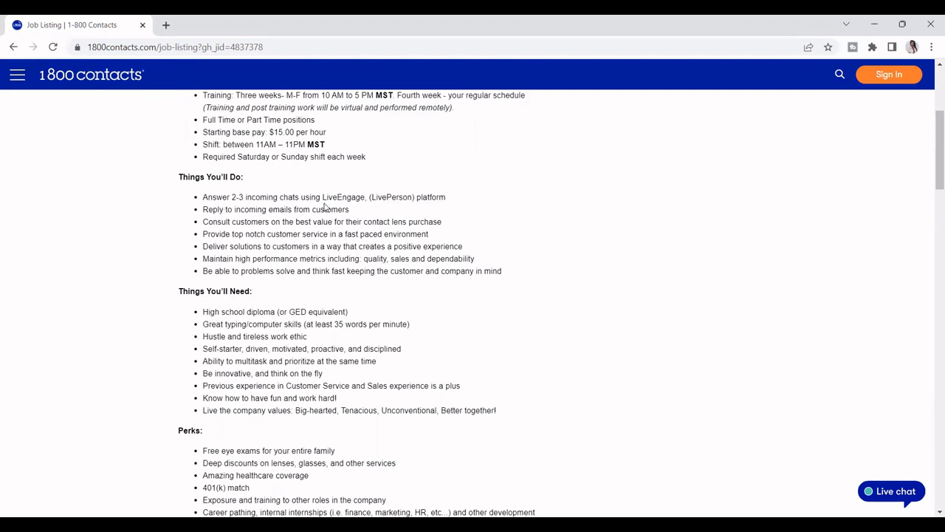
pyautogui.moveTo(424, 206)
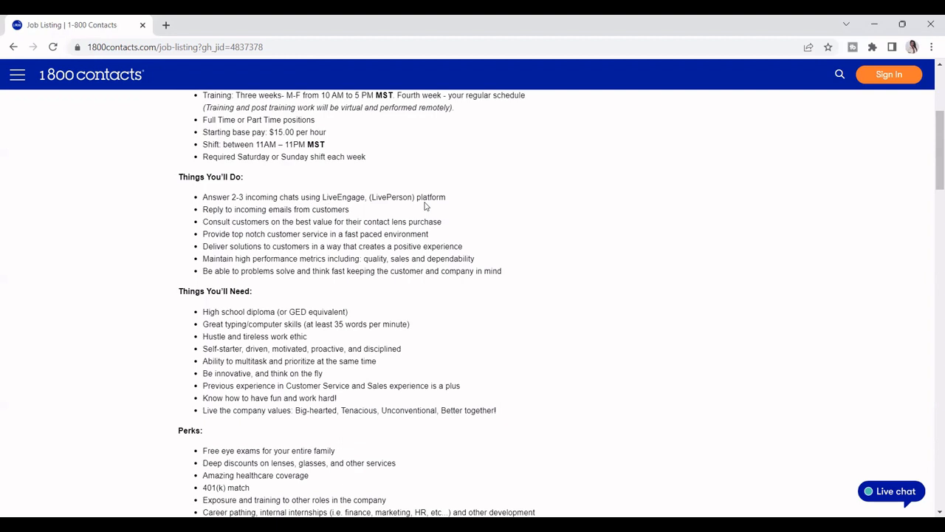
pyautogui.moveTo(279, 219)
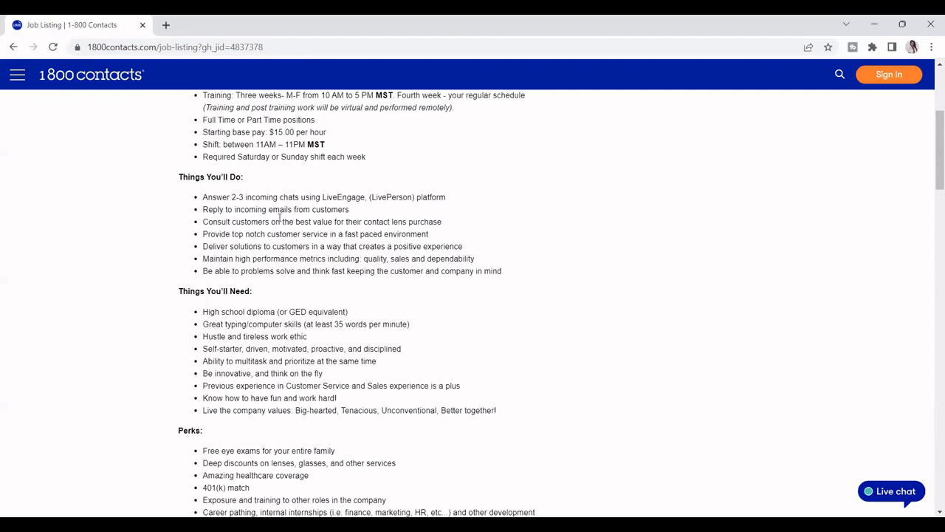
pyautogui.moveTo(604, 240)
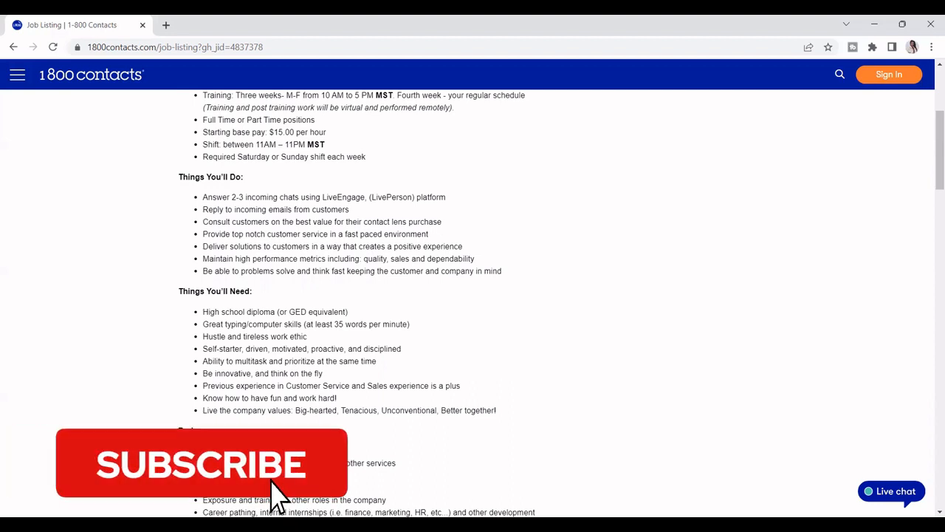
pyautogui.click(199, 464)
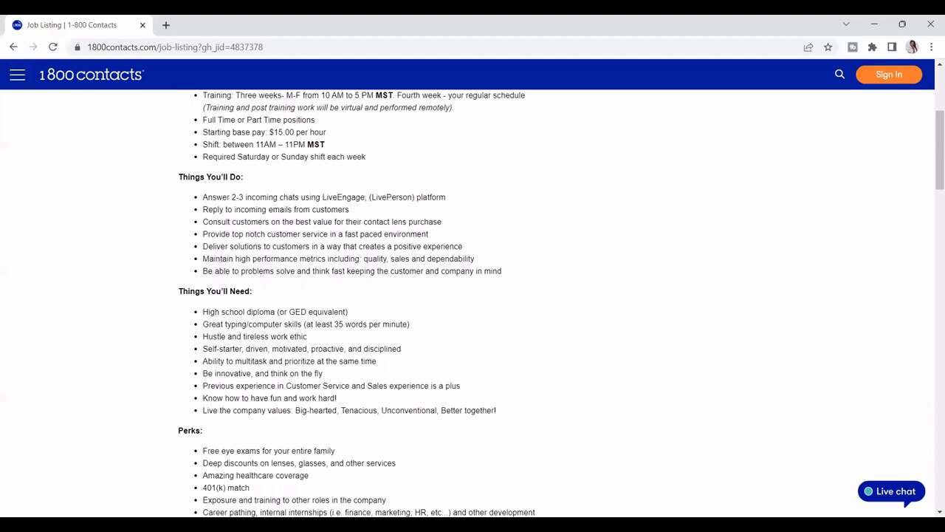
pyautogui.moveTo(177, 400)
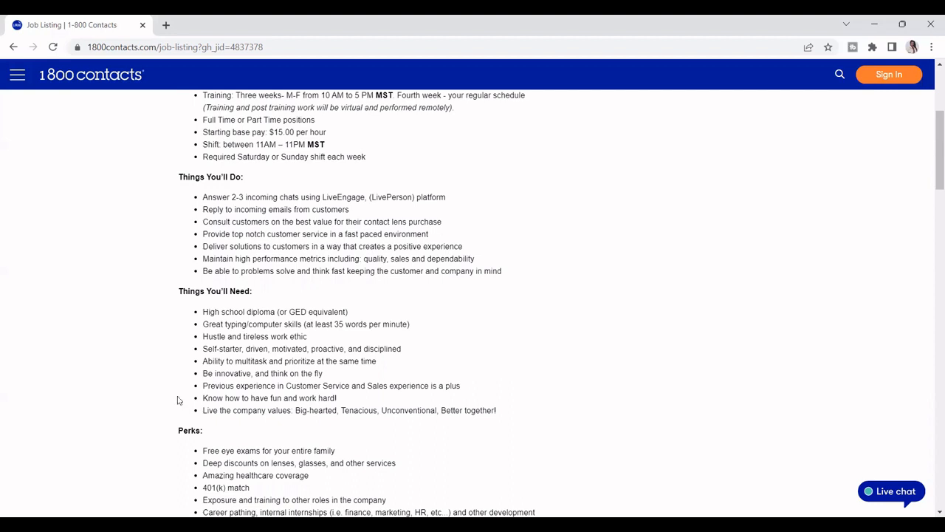
pyautogui.scroll(-3)
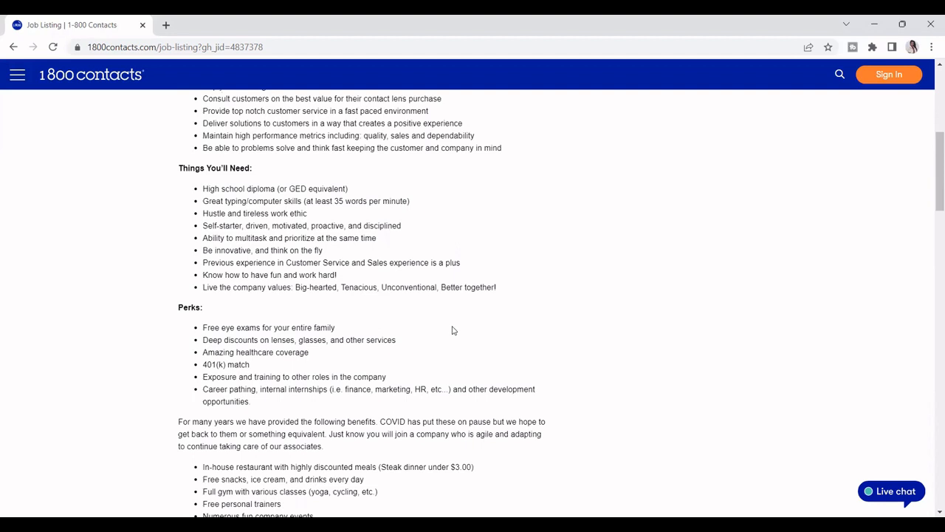
# Step: Scroll past Perks, highlight the free snacks, ice cream and drinks benefit, and reach Apply for this Job
pyautogui.scroll(-3)
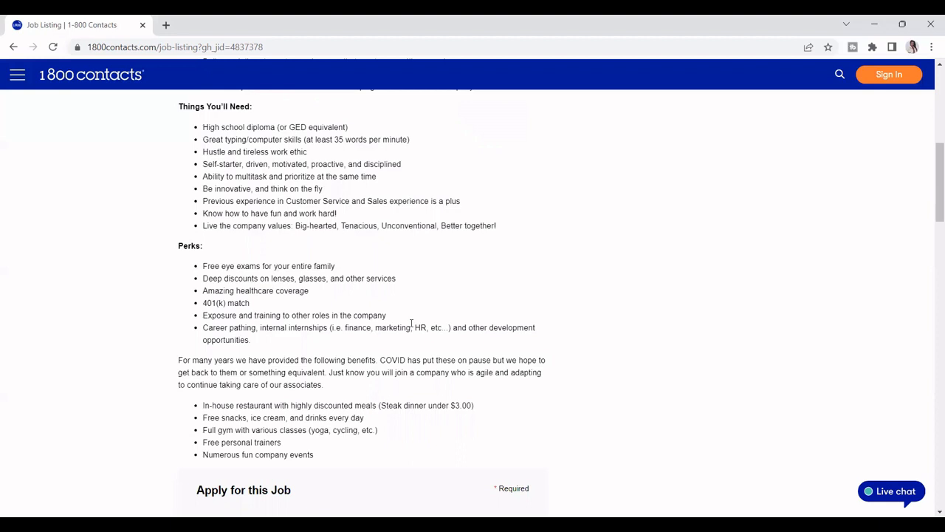
pyautogui.moveTo(373, 355)
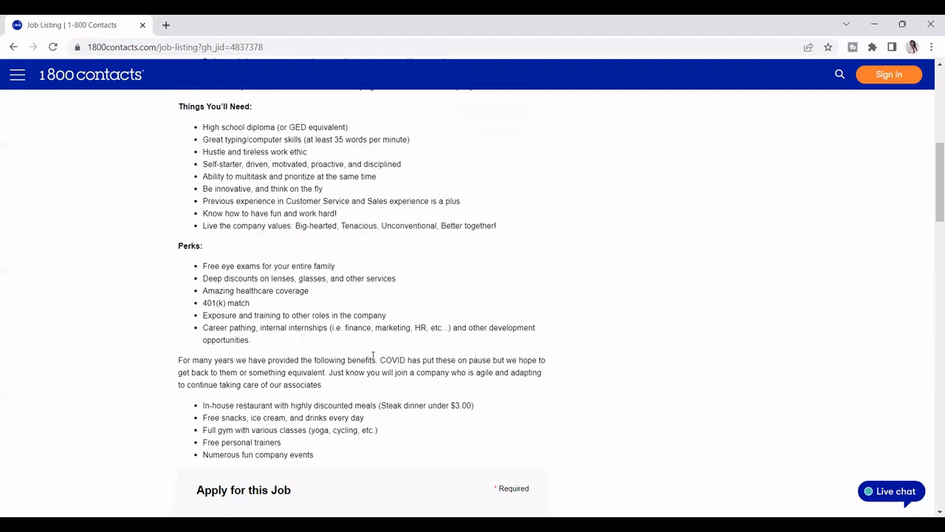
pyautogui.scroll(-3)
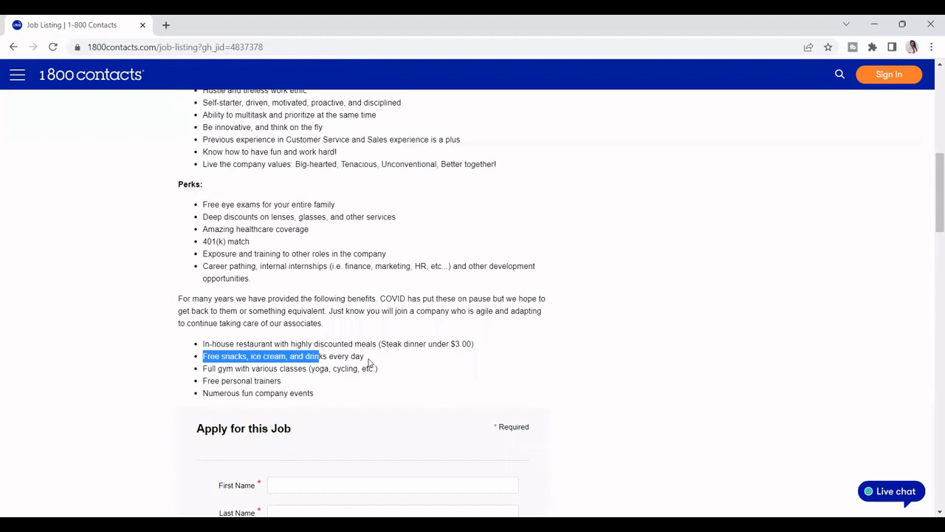
pyautogui.moveTo(317, 356); pyautogui.dragTo(364, 356)
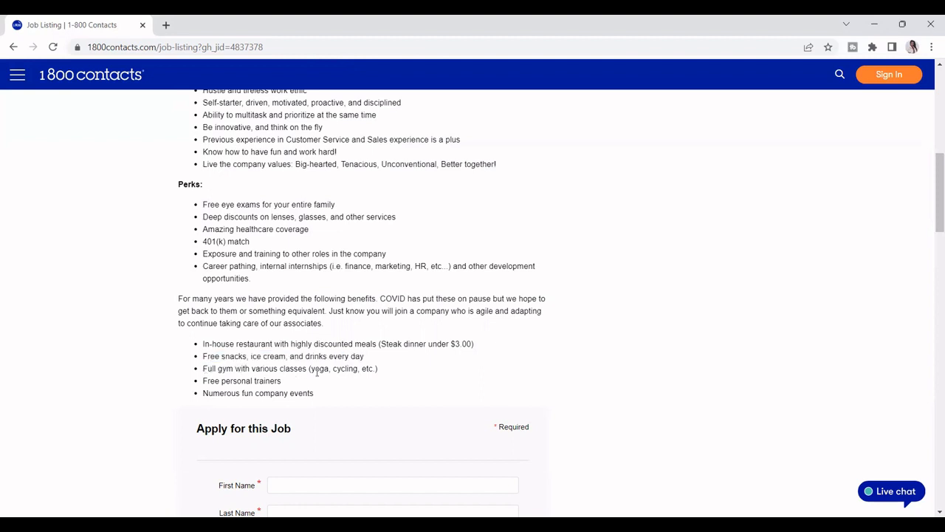
pyautogui.moveTo(229, 378)
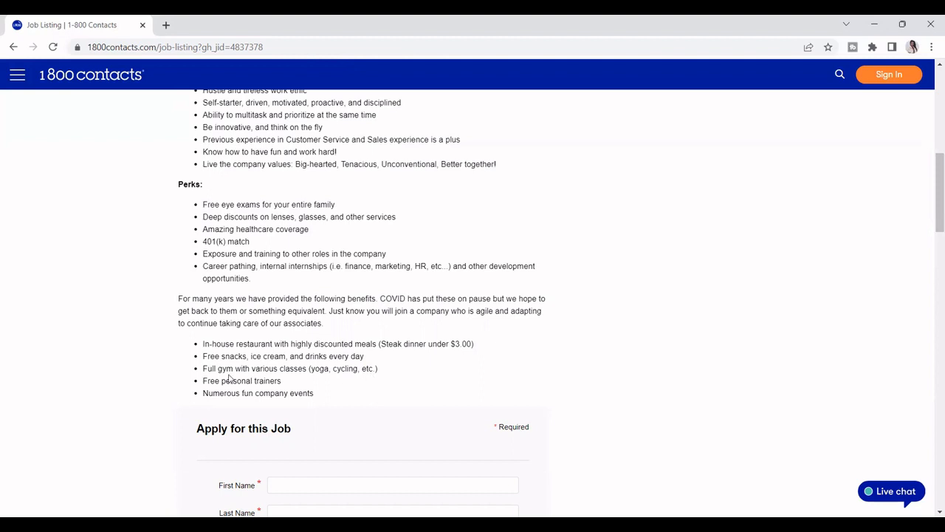
pyautogui.moveTo(331, 387)
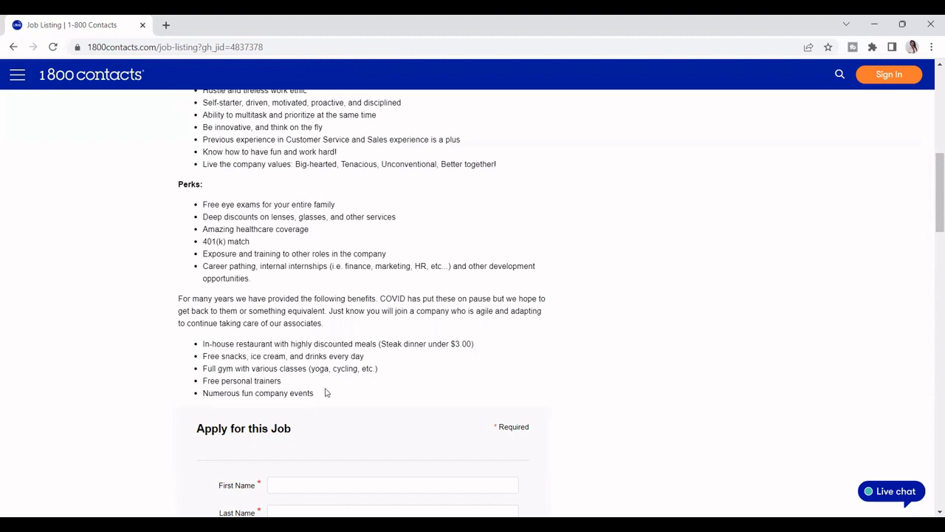
pyautogui.moveTo(325, 321)
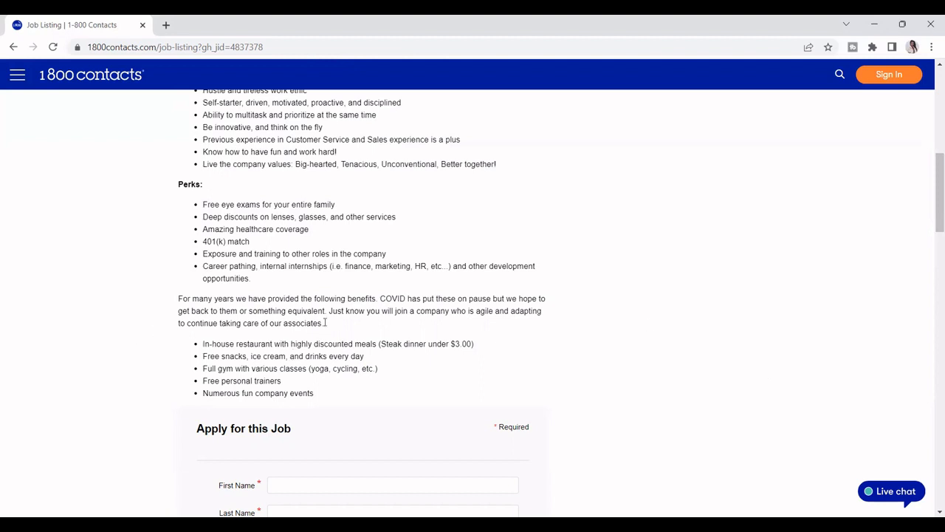
pyautogui.scroll(-3)
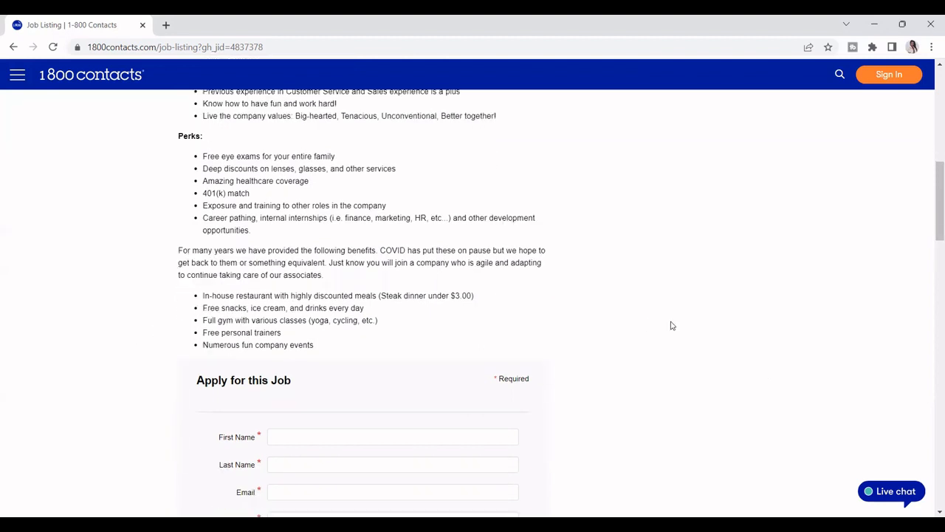
# Step: Scroll through the application questions to Submit Application, then back up the page
pyautogui.scroll(-3)
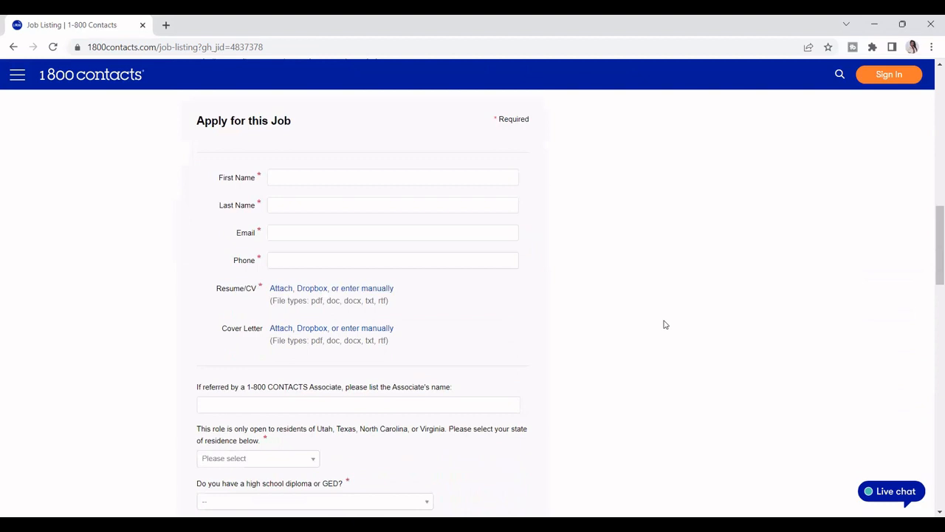
pyautogui.moveTo(604, 470)
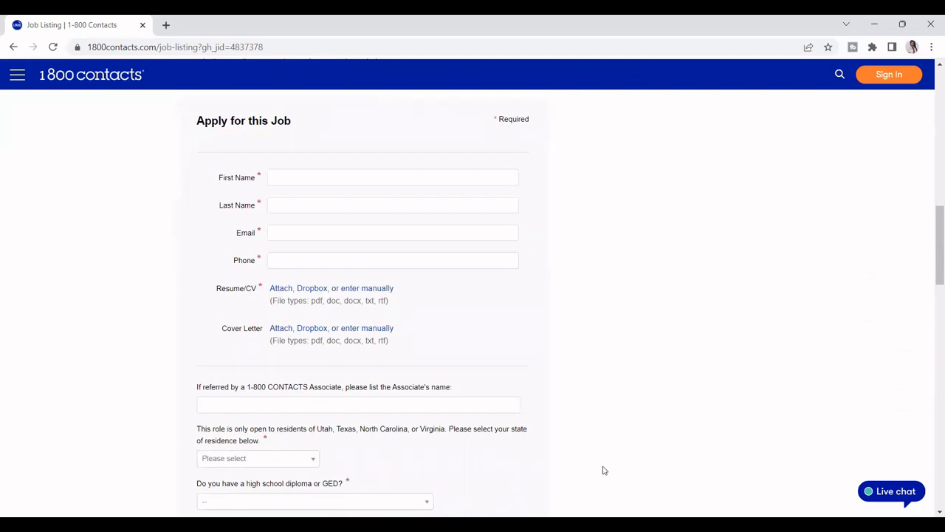
pyautogui.scroll(-3)
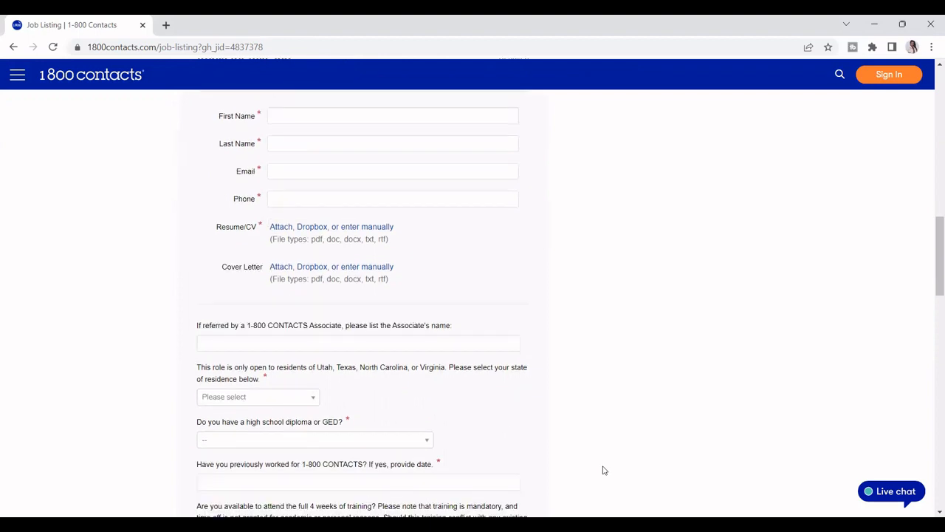
pyautogui.scroll(-3)
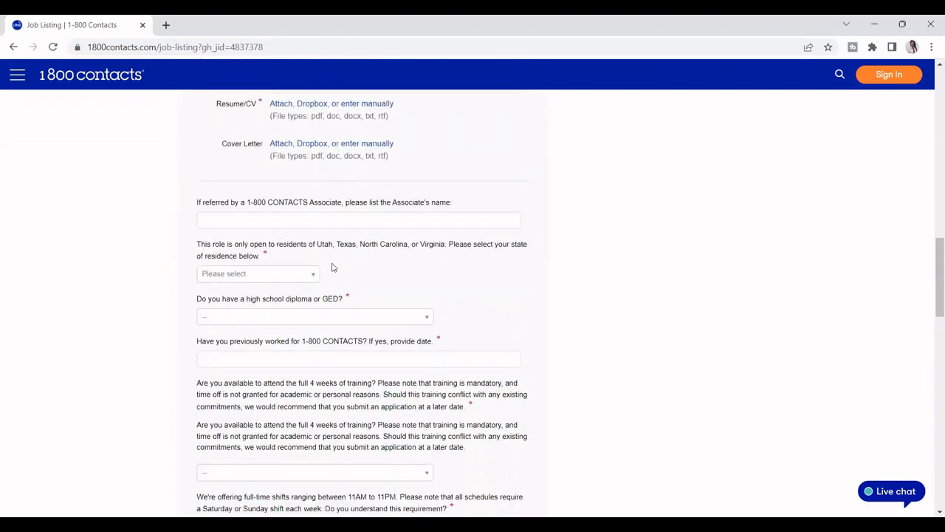
pyautogui.scroll(-3)
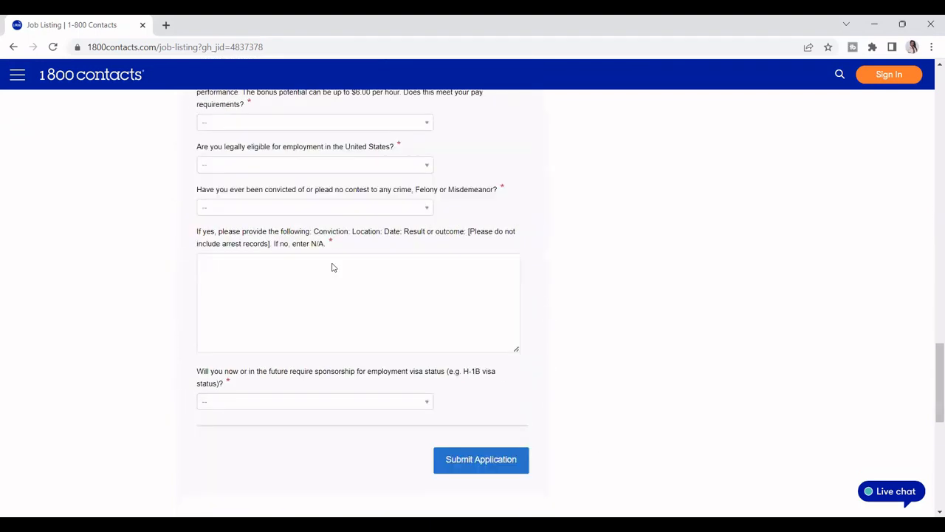
pyautogui.scroll(3)
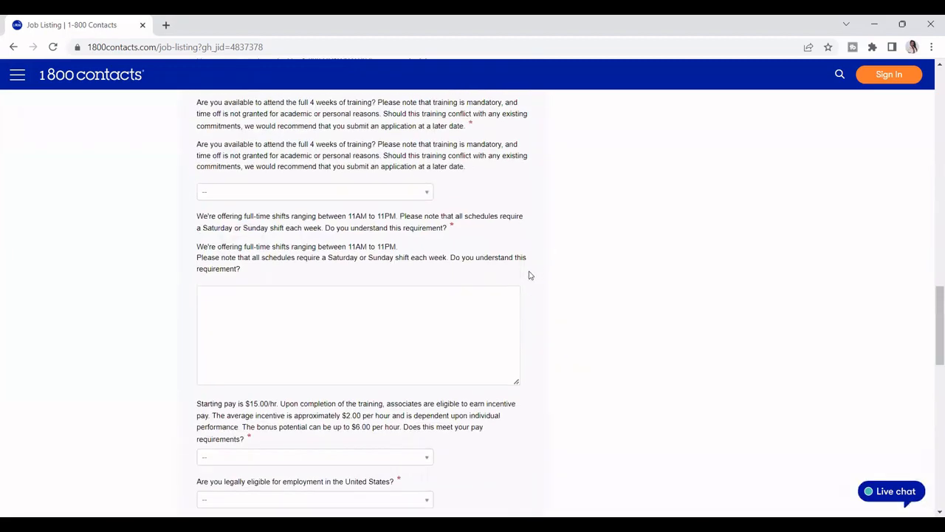
pyautogui.scroll(3)
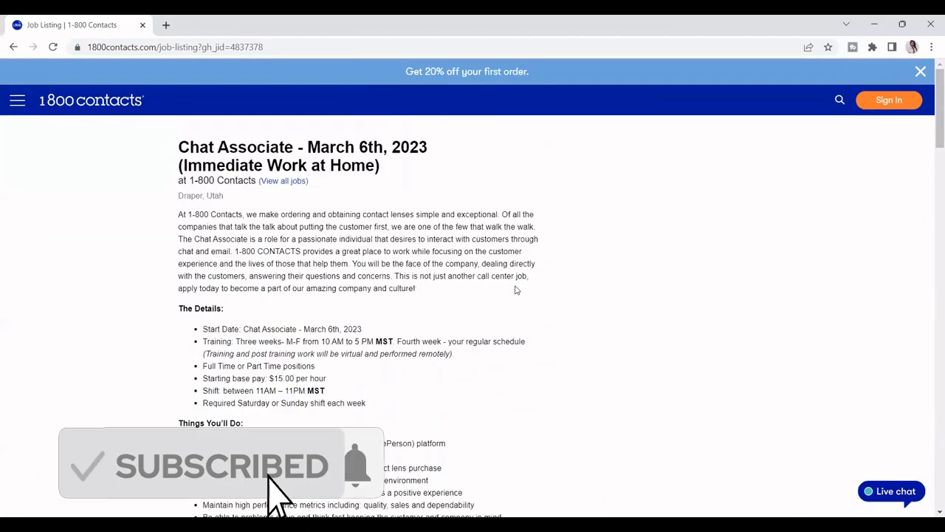